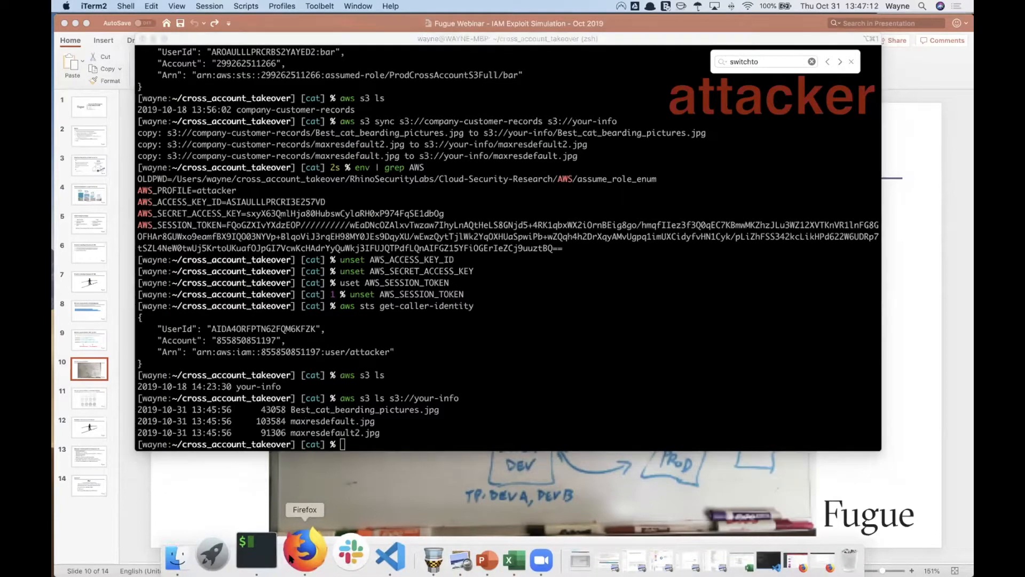
Switch from the iTerm2 session to Firefox
left_click(302, 549)
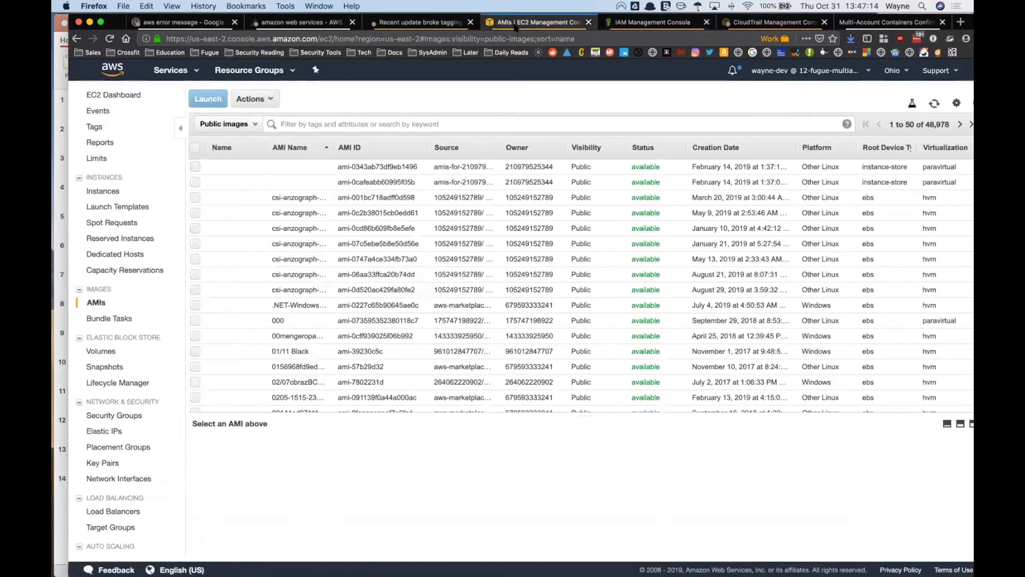
Filter CloudTrail event history by event name AssumeRole
left_click(775, 22)
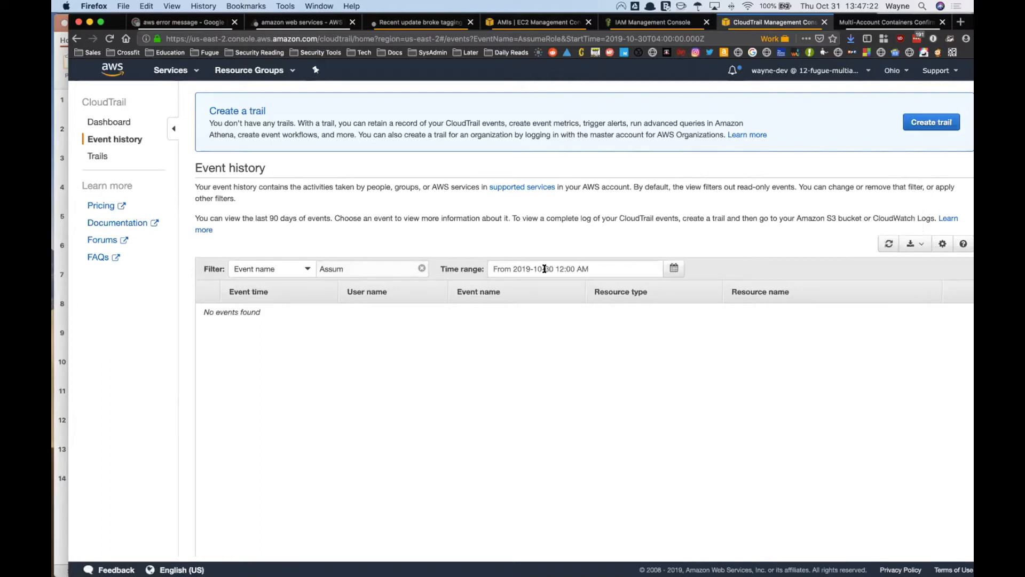
left_click(366, 268)
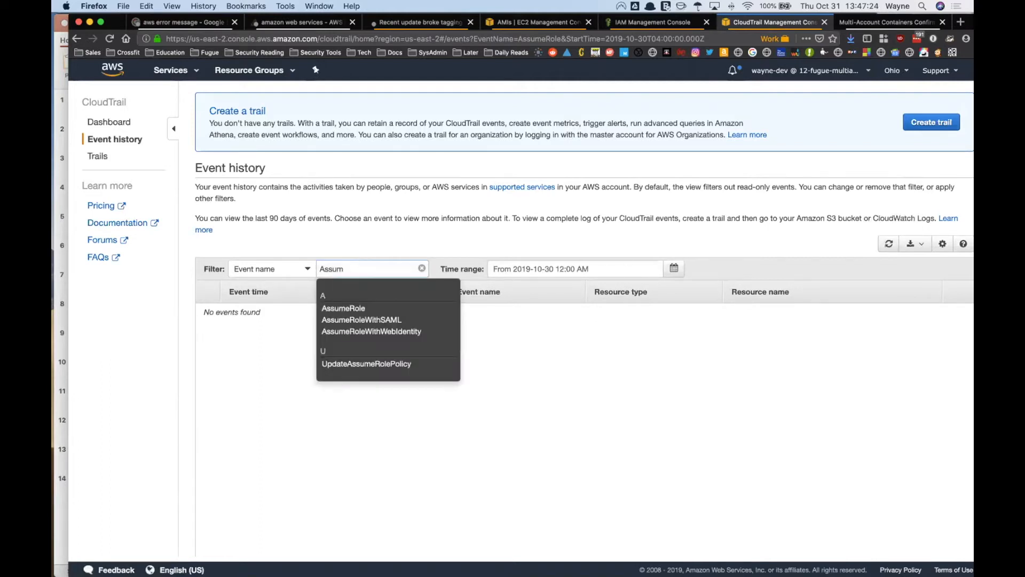
left_click(343, 308)
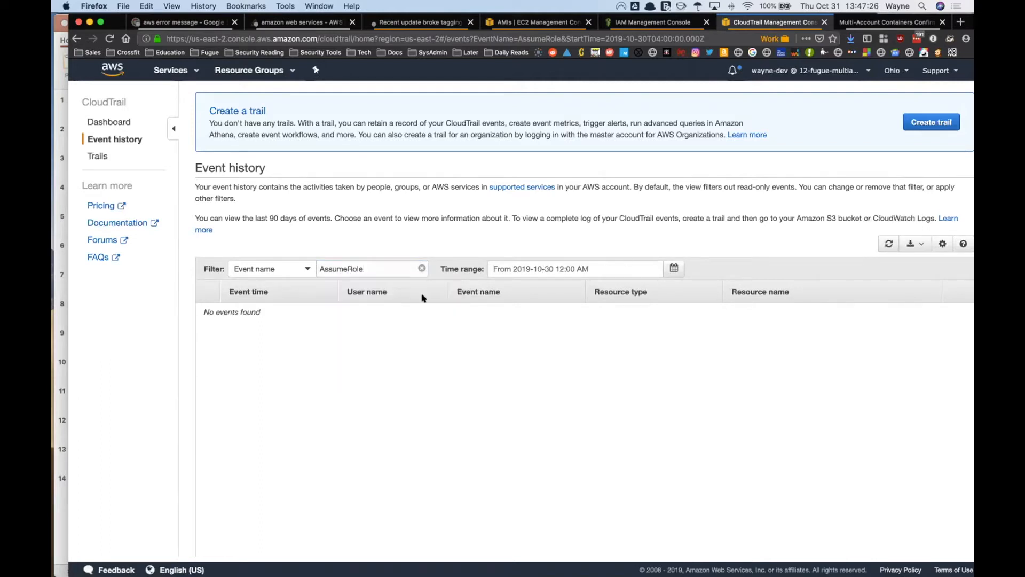
mouse_move(867, 233)
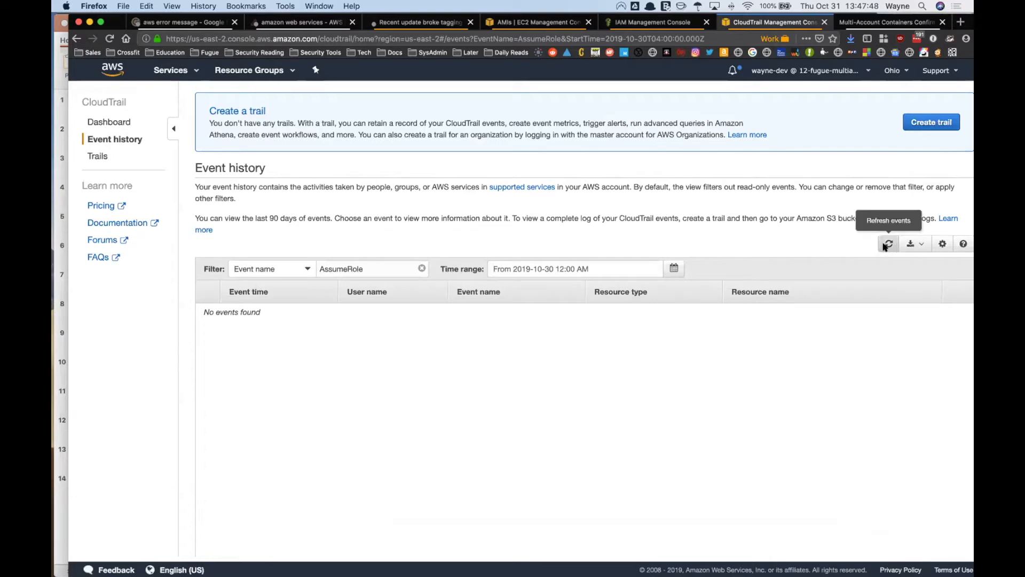
Refresh the events and expand the 01:42:52 PM AssumeRole event
left_click(887, 244)
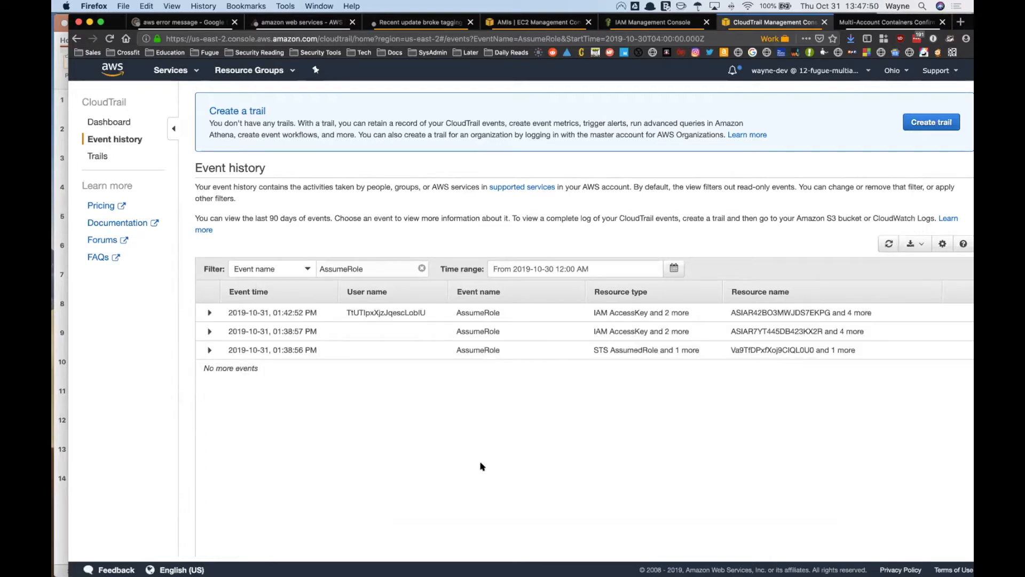
mouse_move(496, 464)
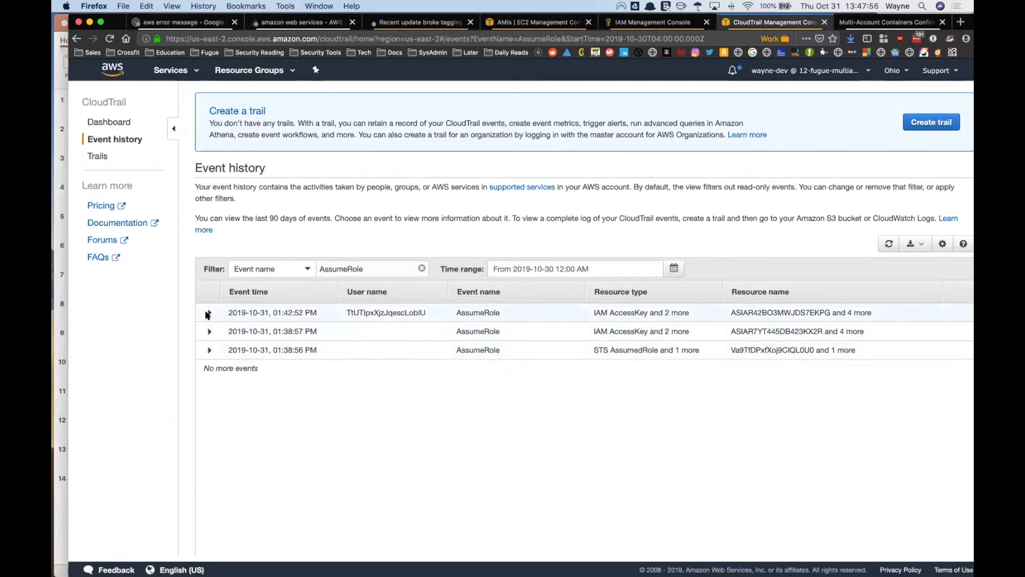
left_click(207, 312)
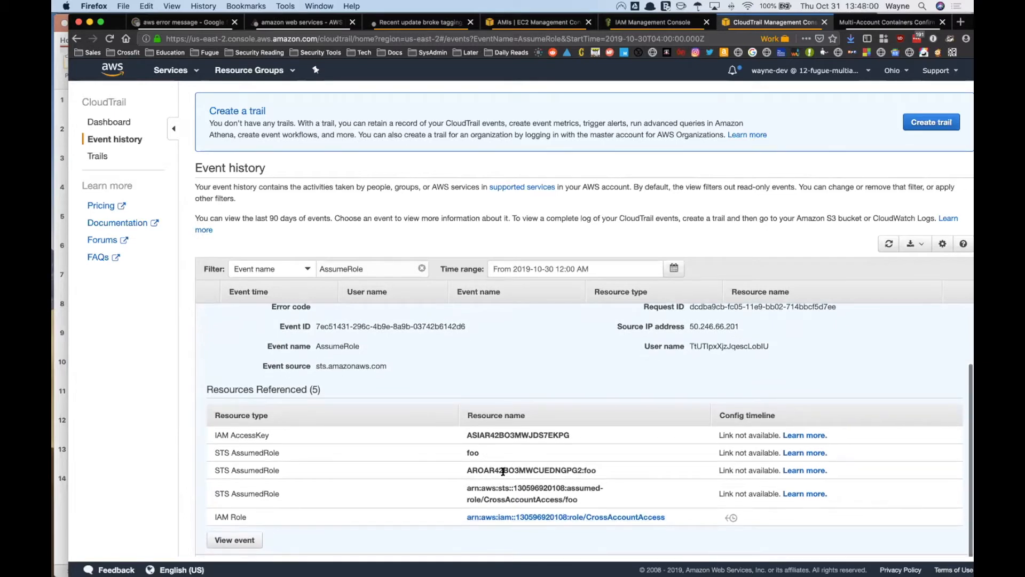
Expand the 01:38:56 PM AssumeRole event and scroll through both expanded events
scroll("down", 3)
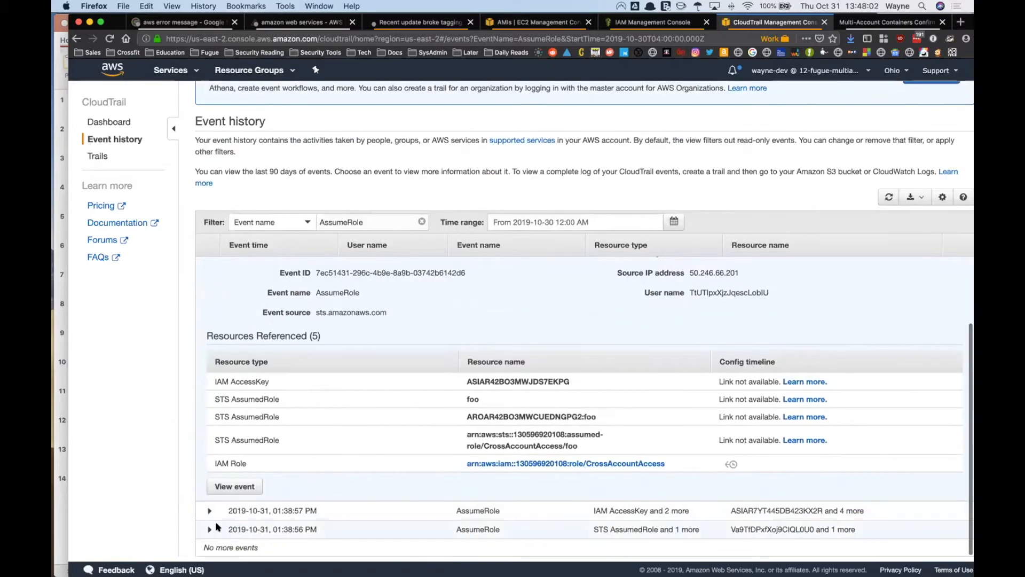
left_click(210, 529)
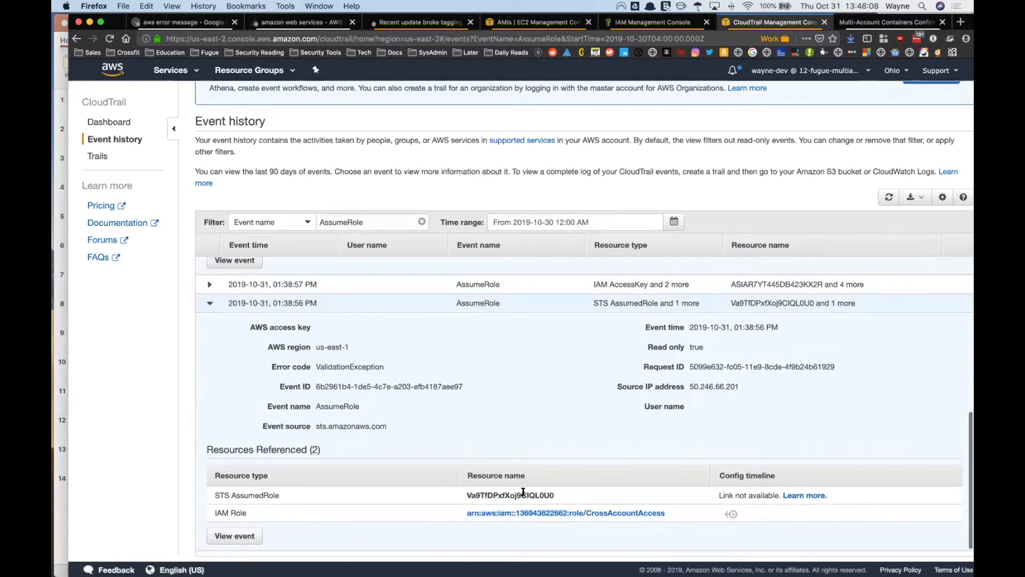
mouse_move(448, 420)
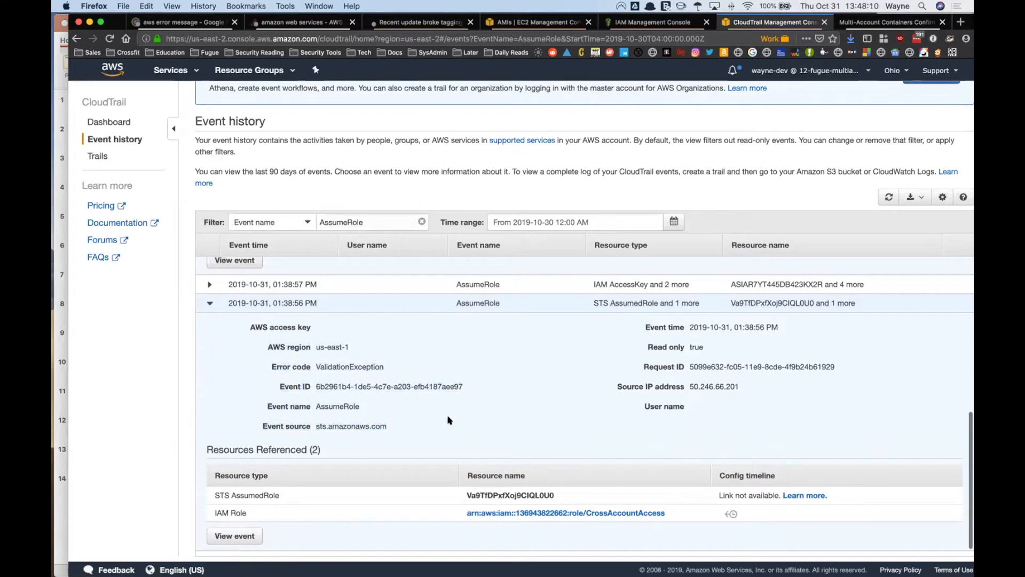
mouse_move(449, 417)
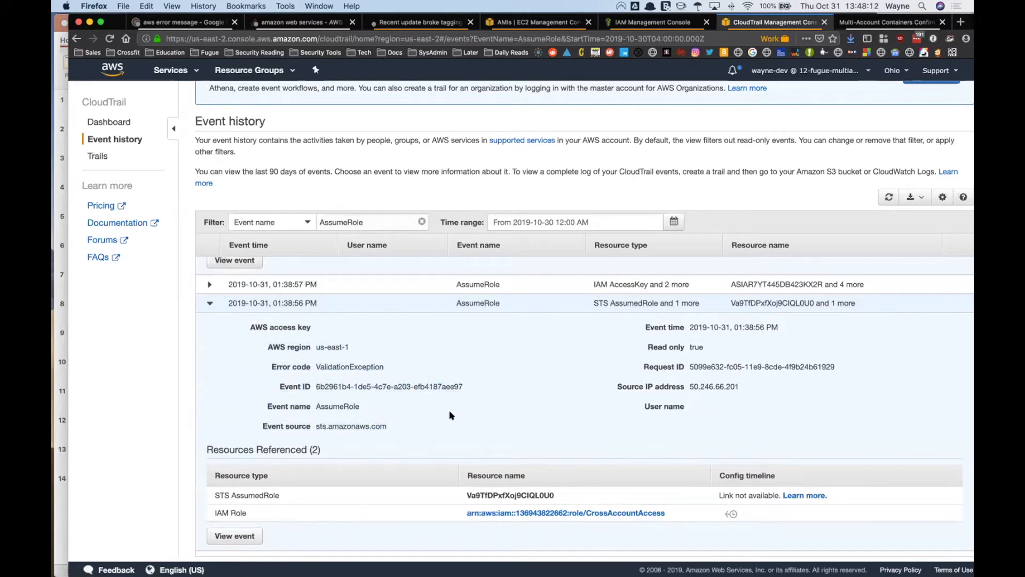
mouse_move(461, 394)
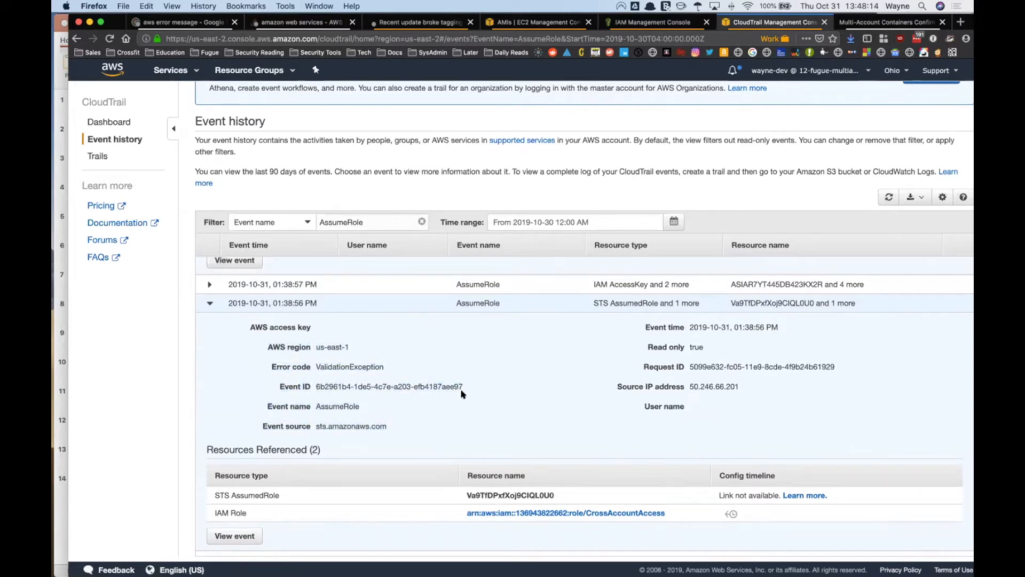
scroll("down", 3)
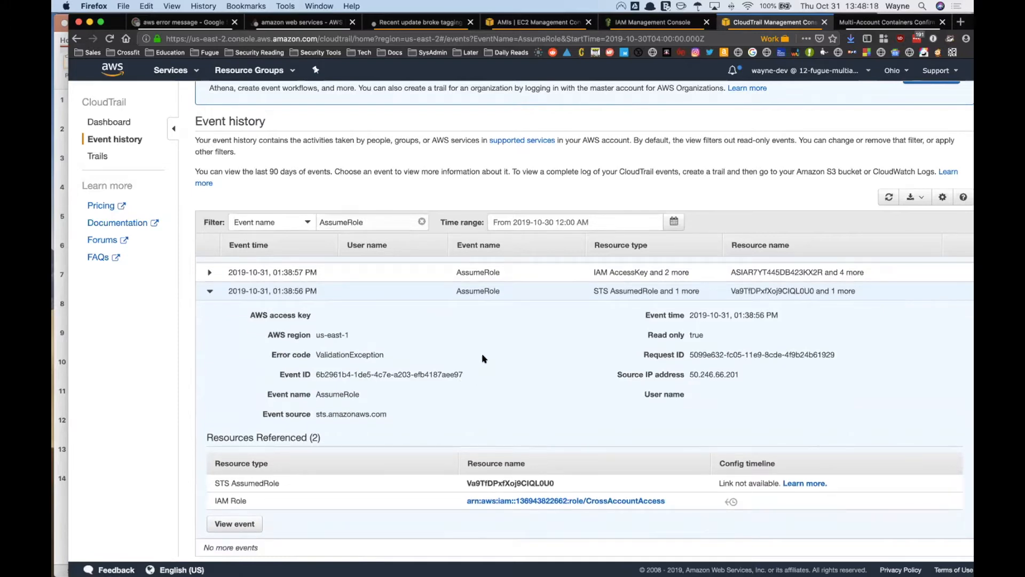
scroll("down", 3)
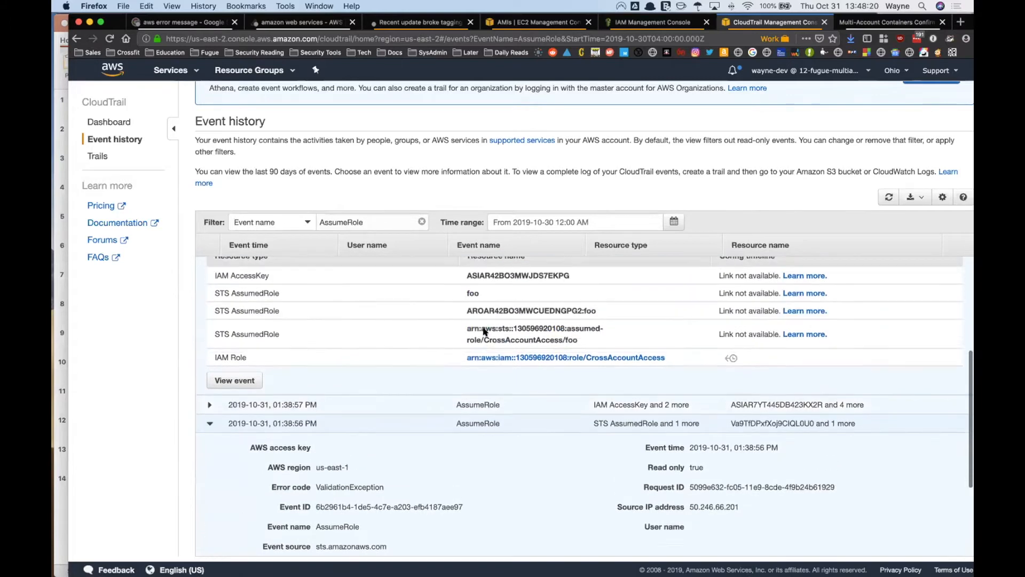
scroll("down", 3)
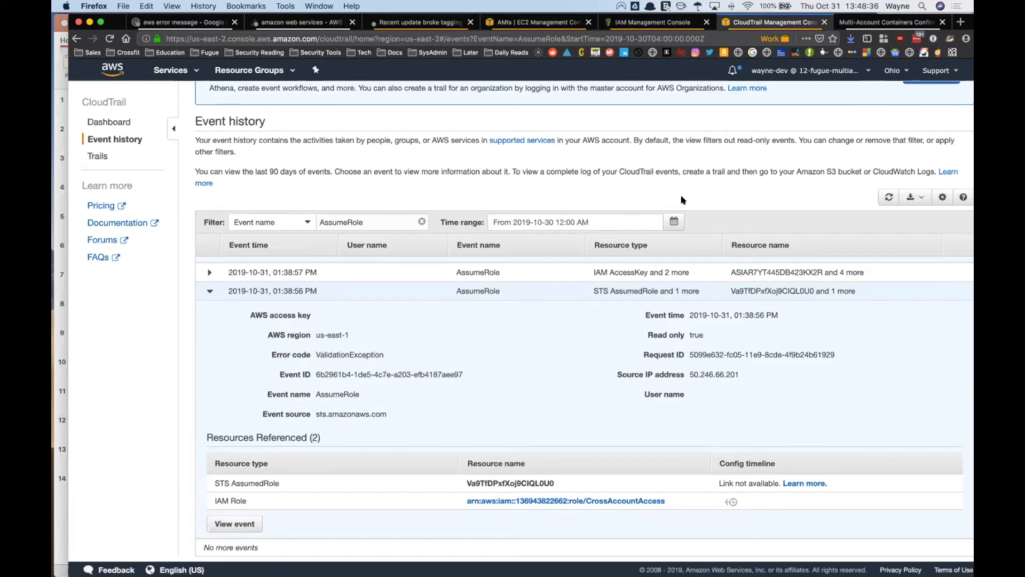
mouse_move(556, 389)
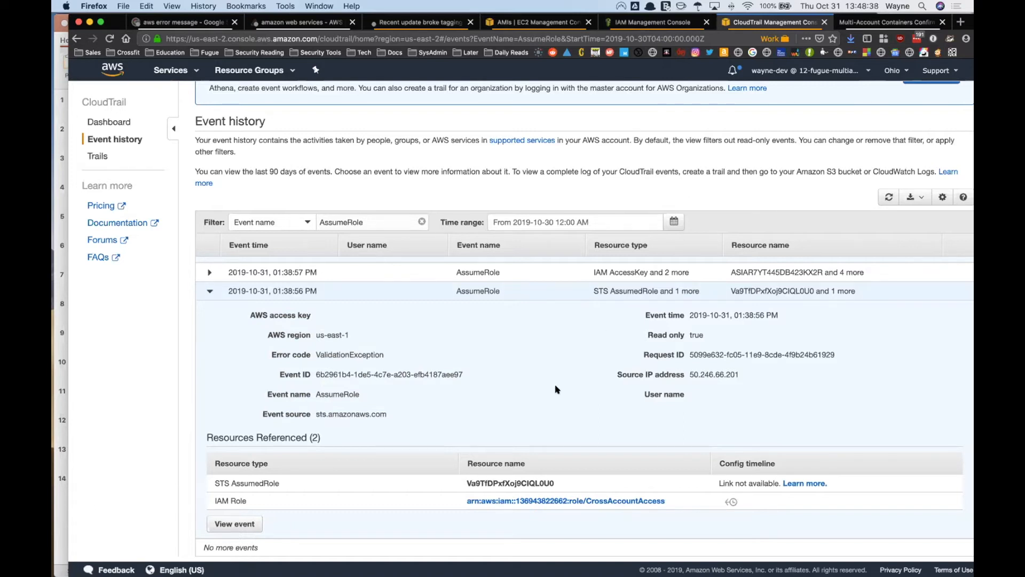
mouse_move(419, 356)
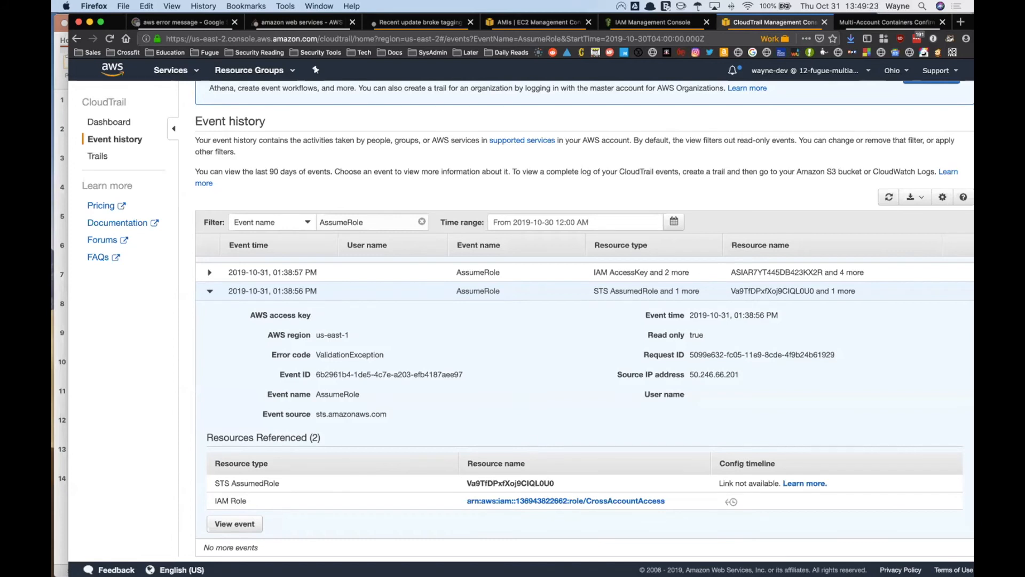
mouse_move(446, 553)
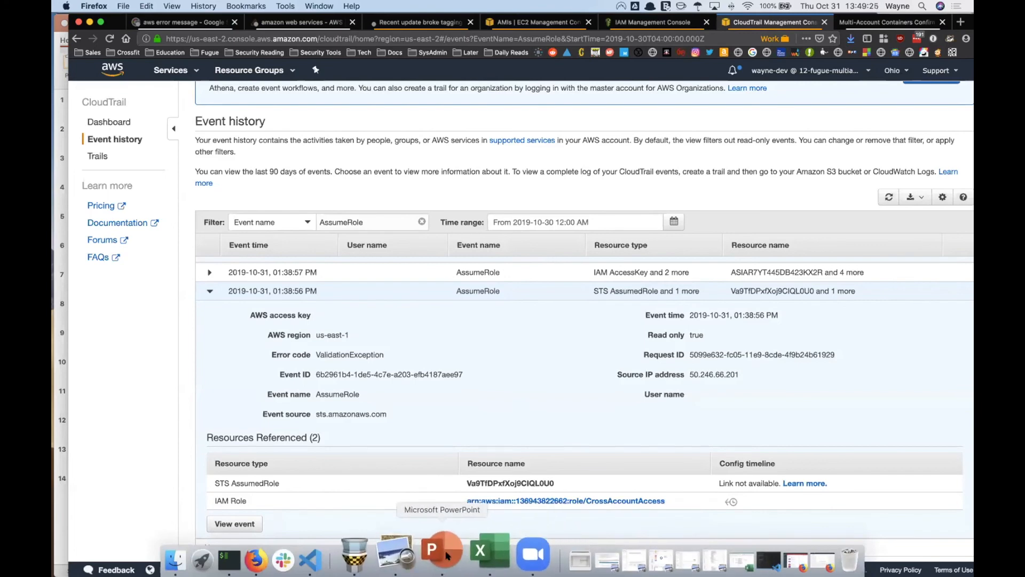
Switch to PowerPoint showing the 'IAM cross-account takeover' slide
left_click(441, 552)
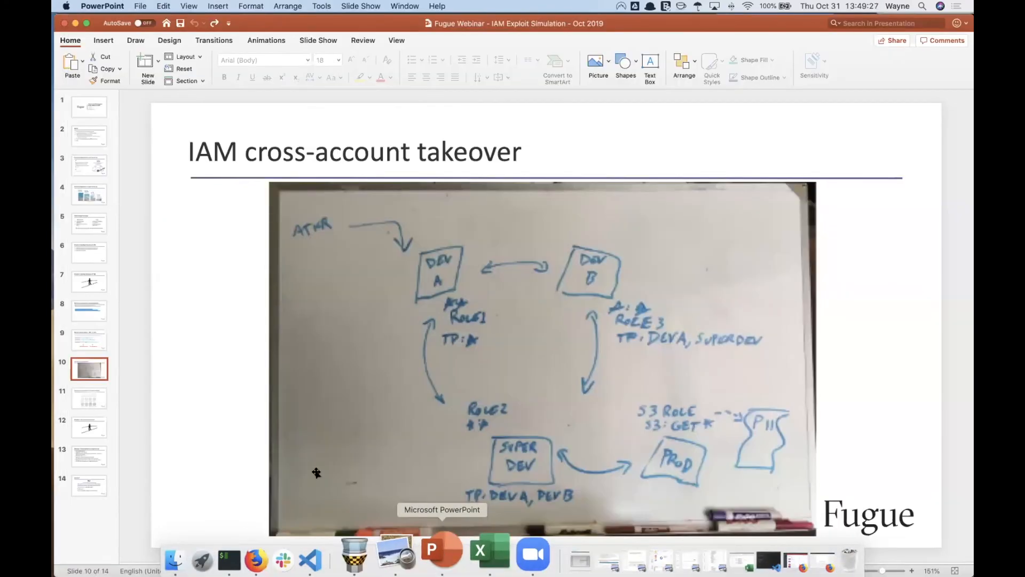